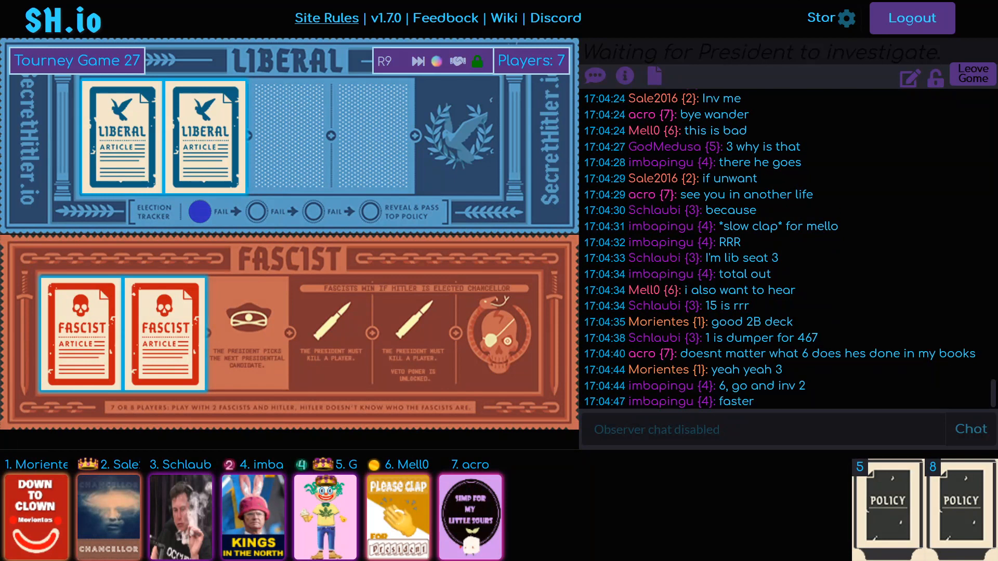
- Scroll down the chat while the president investigates a player
{"action": "scroll", "scroll_direction": "down", "scroll_amount": 3}
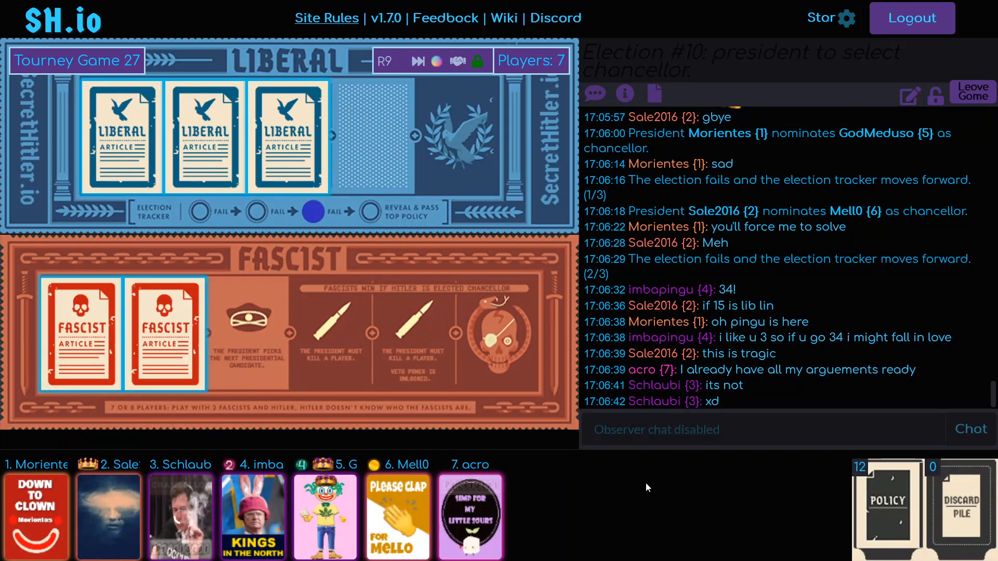
{"action": "scroll", "scroll_direction": "down", "scroll_amount": 3}
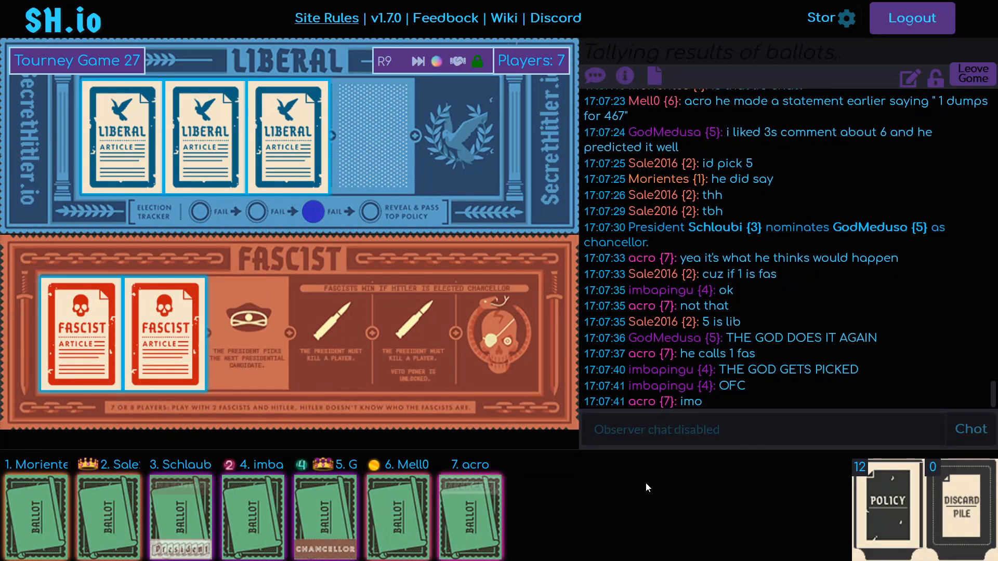
- Scroll down the chat as the third Fascist policy passes and the special election activates
{"action": "scroll", "scroll_direction": "down", "scroll_amount": 3}
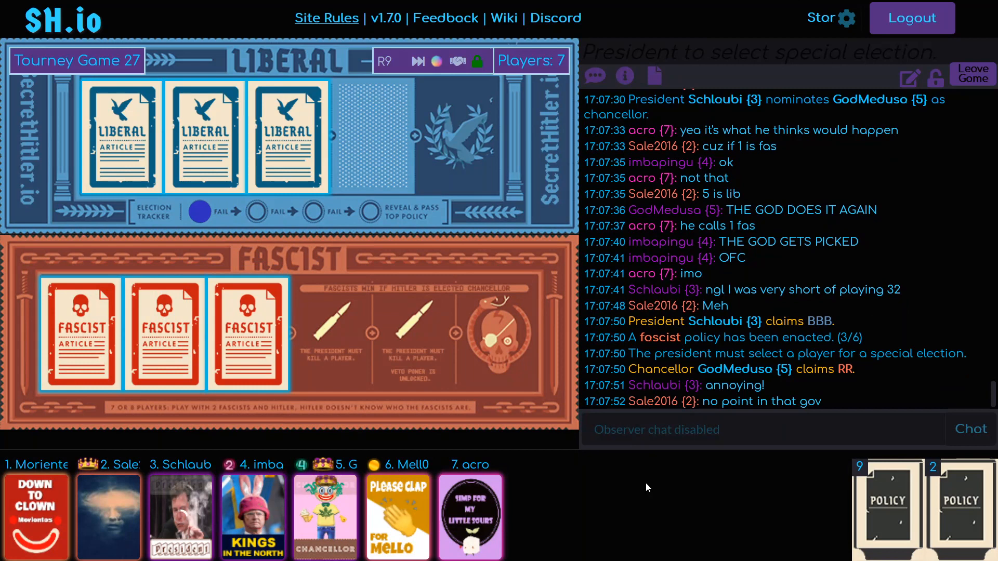
{"action": "scroll", "scroll_direction": "down", "scroll_amount": 3}
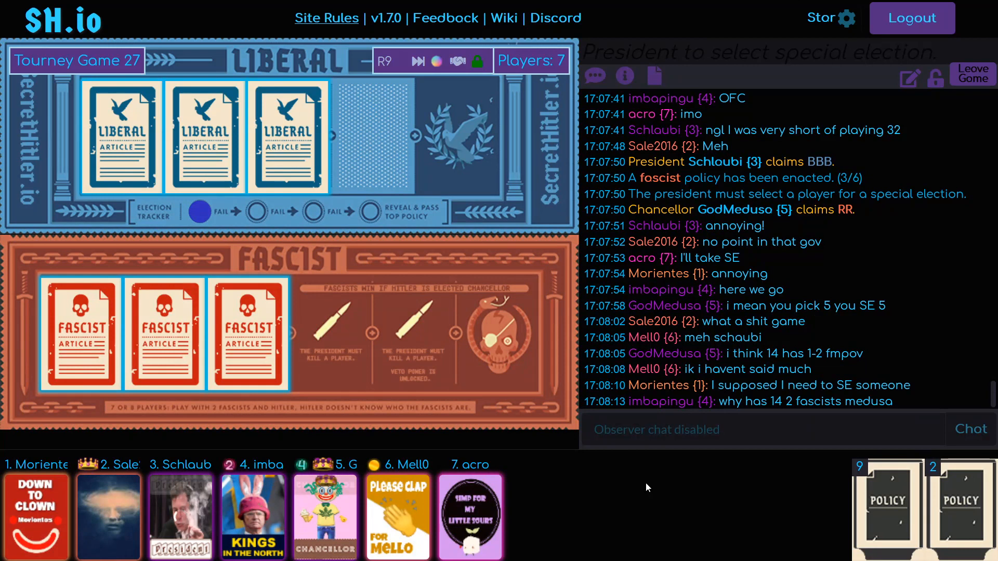
{"action": "scroll", "scroll_direction": "down", "scroll_amount": 3}
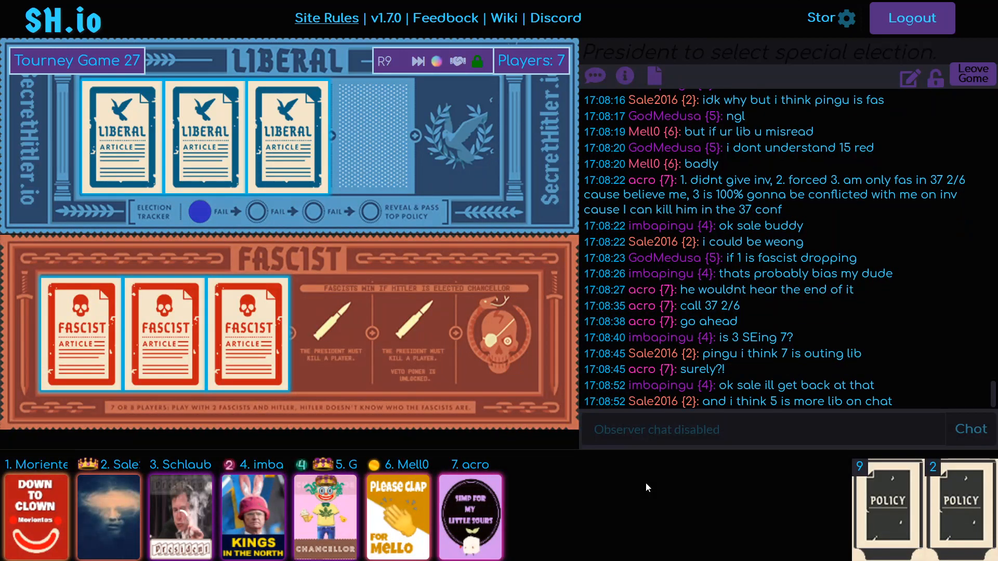
{"action": "scroll", "scroll_direction": "down", "scroll_amount": 3}
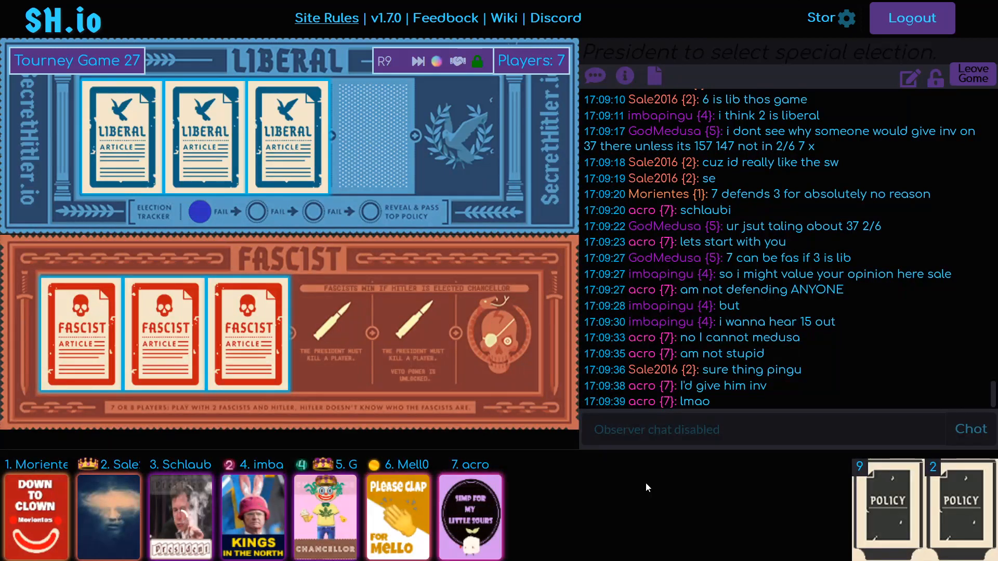
{"action": "scroll", "scroll_direction": "down", "scroll_amount": 3}
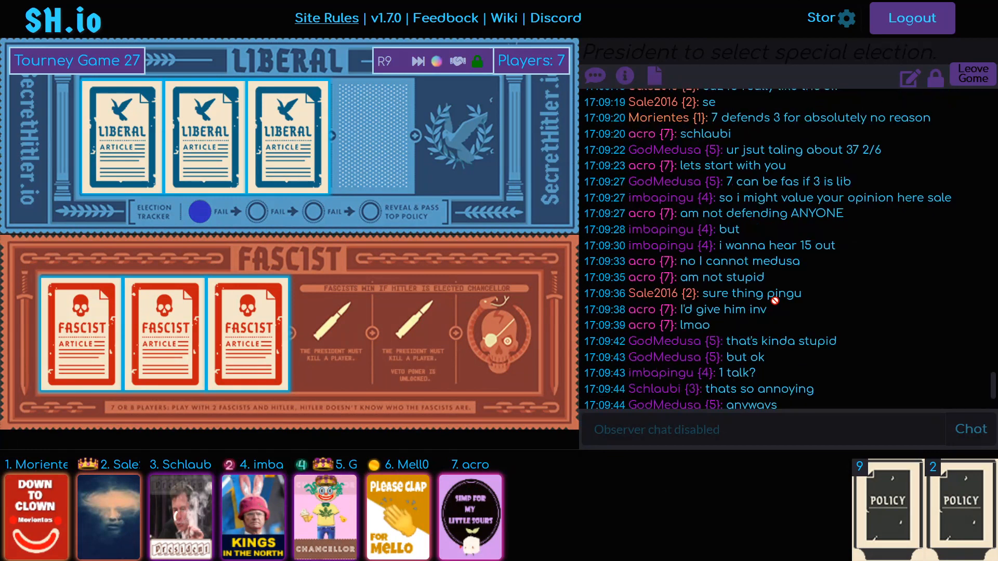
{"action": "scroll", "scroll_direction": "down", "scroll_amount": 3}
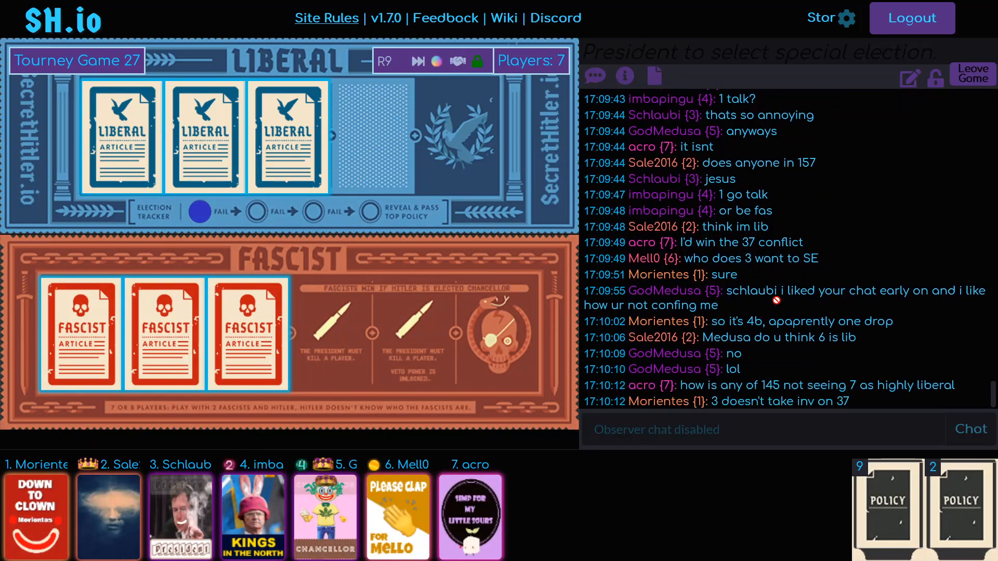
{"action": "scroll", "scroll_direction": "down", "scroll_amount": 3}
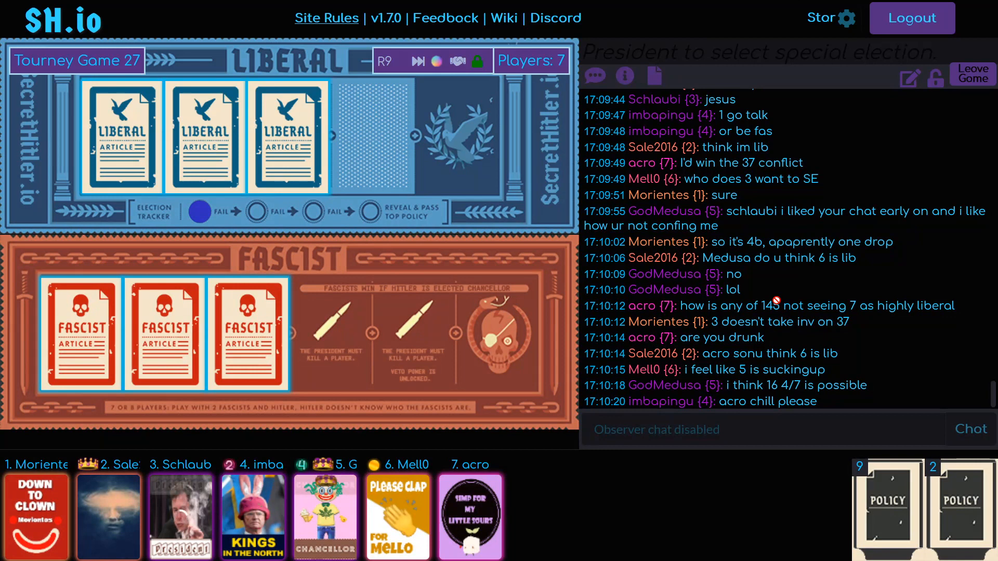
{"action": "scroll", "scroll_direction": "down", "scroll_amount": 3}
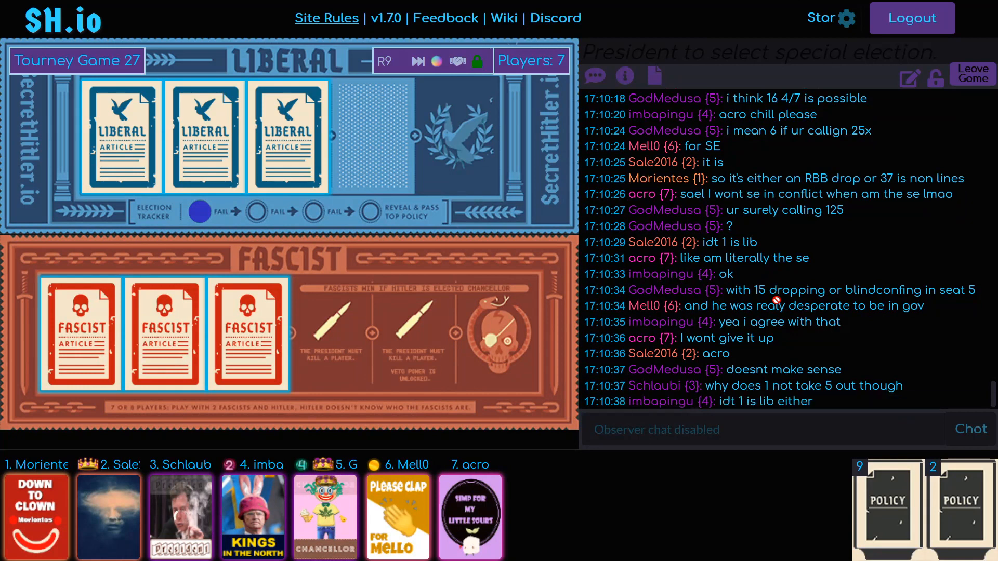
{"action": "scroll", "scroll_direction": "down", "scroll_amount": 3}
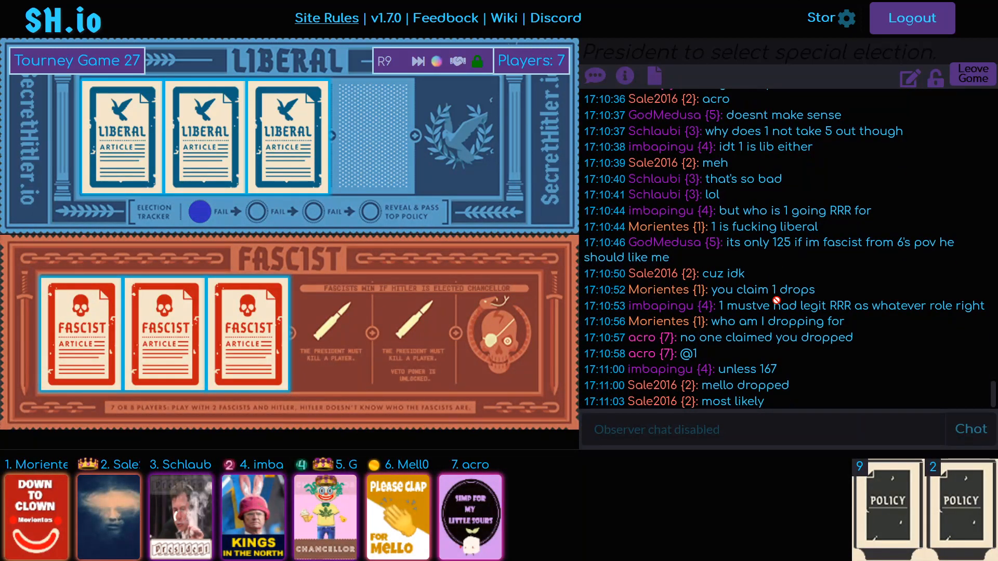
{"action": "scroll", "scroll_direction": "down", "scroll_amount": 3}
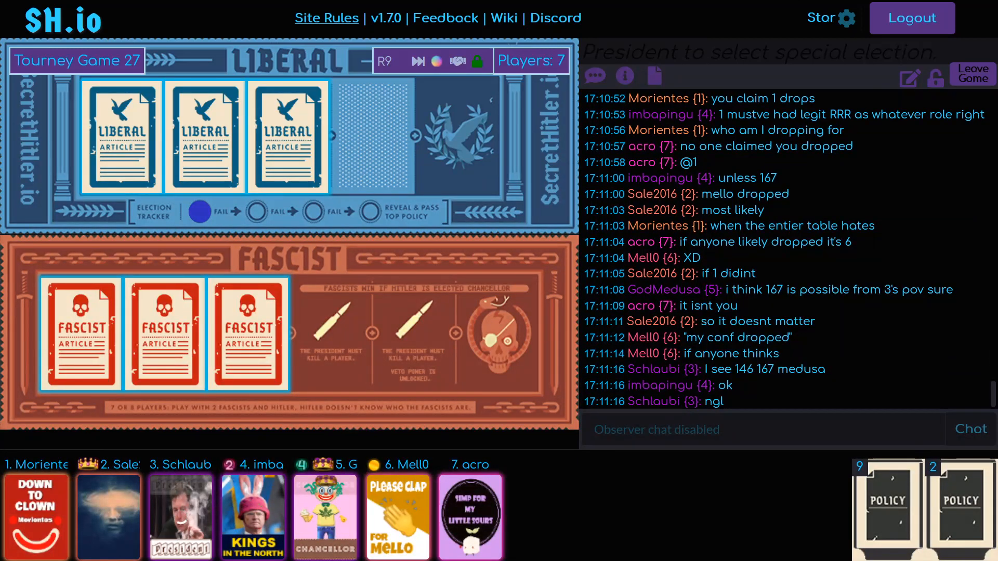
{"action": "scroll", "scroll_direction": "down", "scroll_amount": 3}
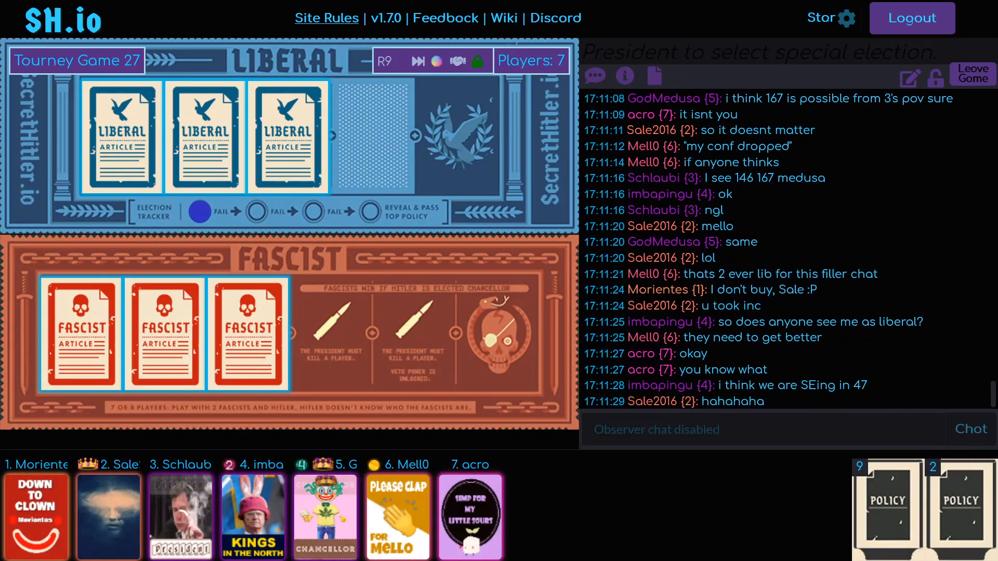
{"action": "scroll", "scroll_direction": "down", "scroll_amount": 3}
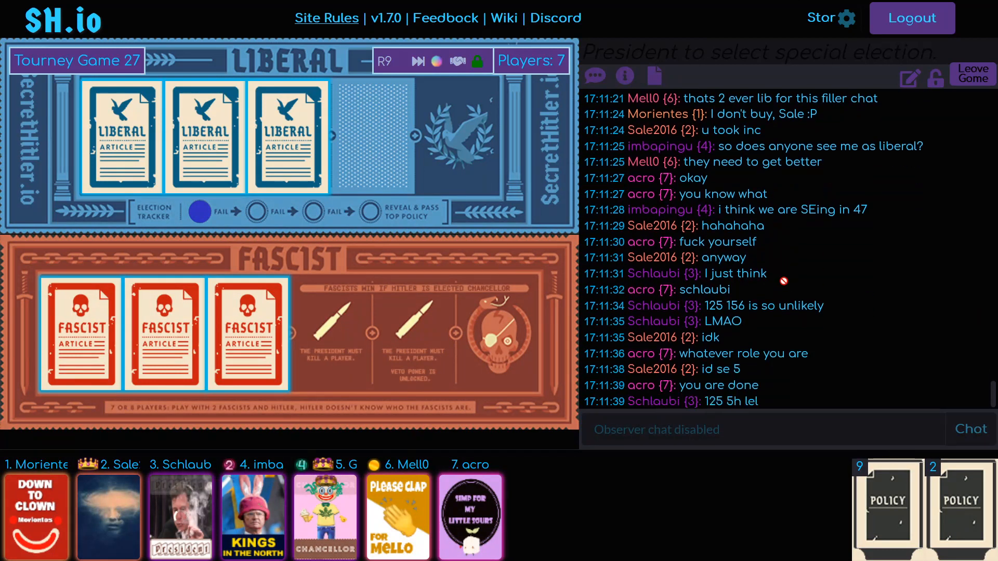
{"action": "scroll", "scroll_direction": "down", "scroll_amount": 3}
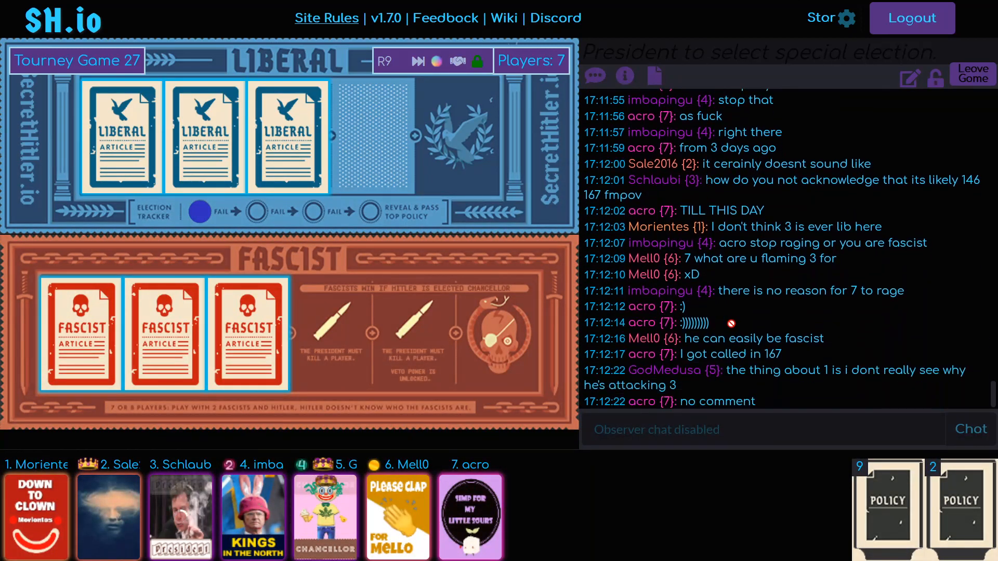
{"action": "mouse_move", "coordinate": [751, 330]}
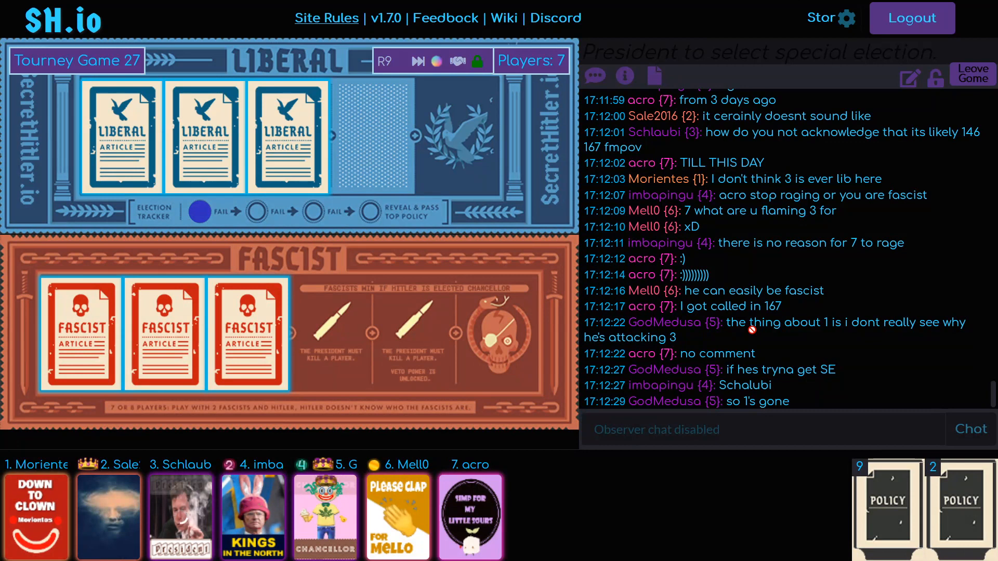
{"action": "scroll", "scroll_direction": "down", "scroll_amount": 3}
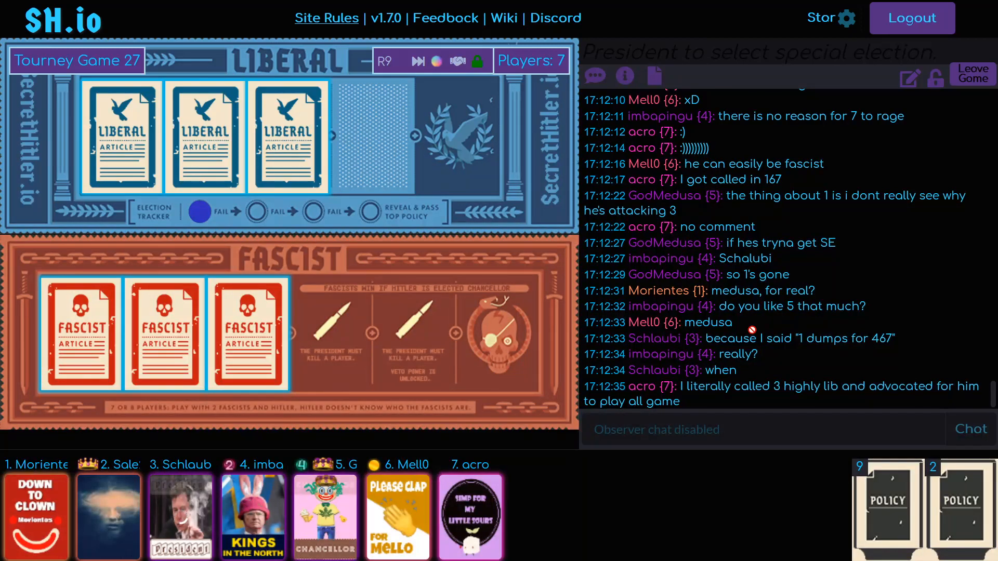
{"action": "scroll", "scroll_direction": "down", "scroll_amount": 3}
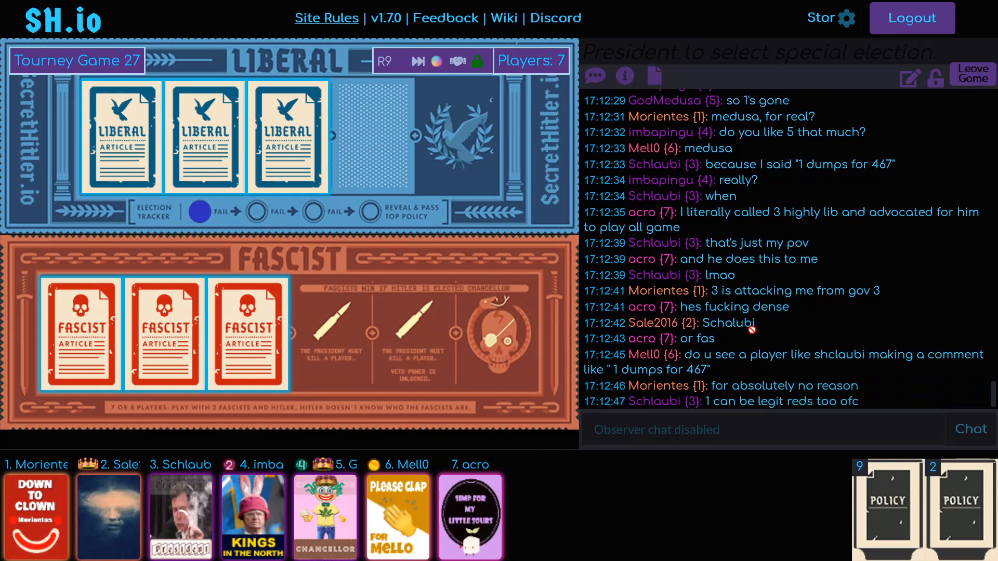
{"action": "scroll", "scroll_direction": "down", "scroll_amount": 3}
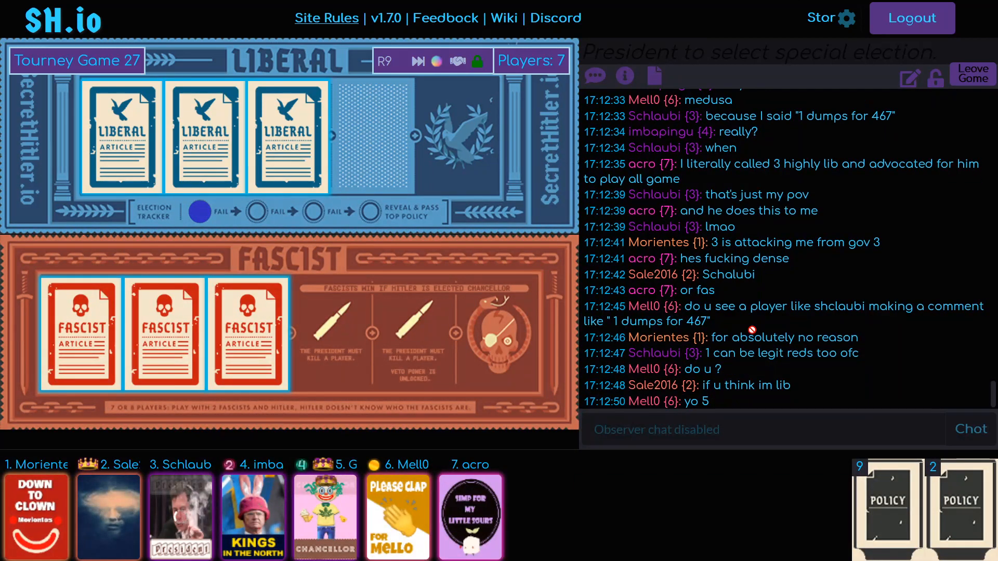
{"action": "scroll", "scroll_direction": "down", "scroll_amount": 3}
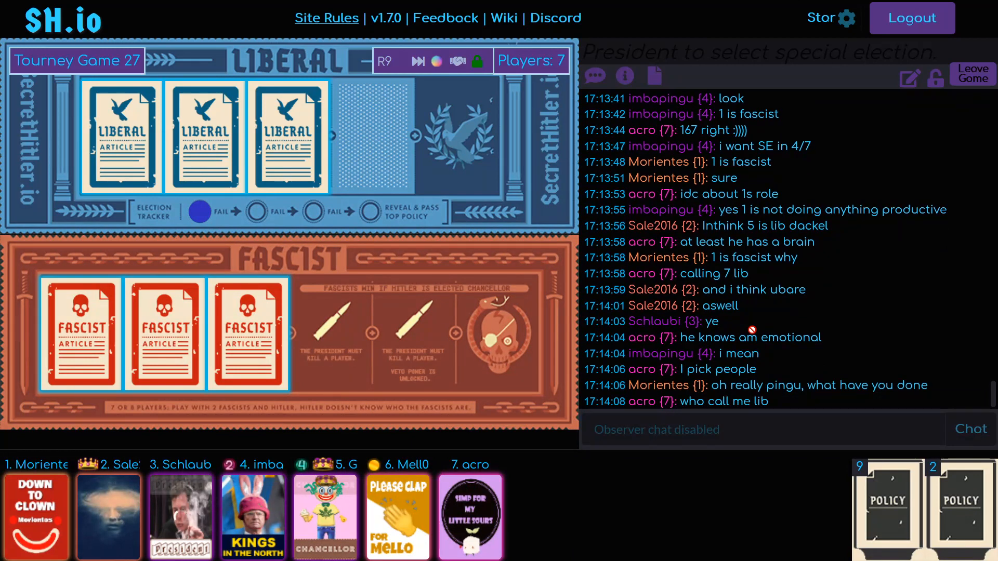
{"action": "scroll", "scroll_direction": "down", "scroll_amount": 3}
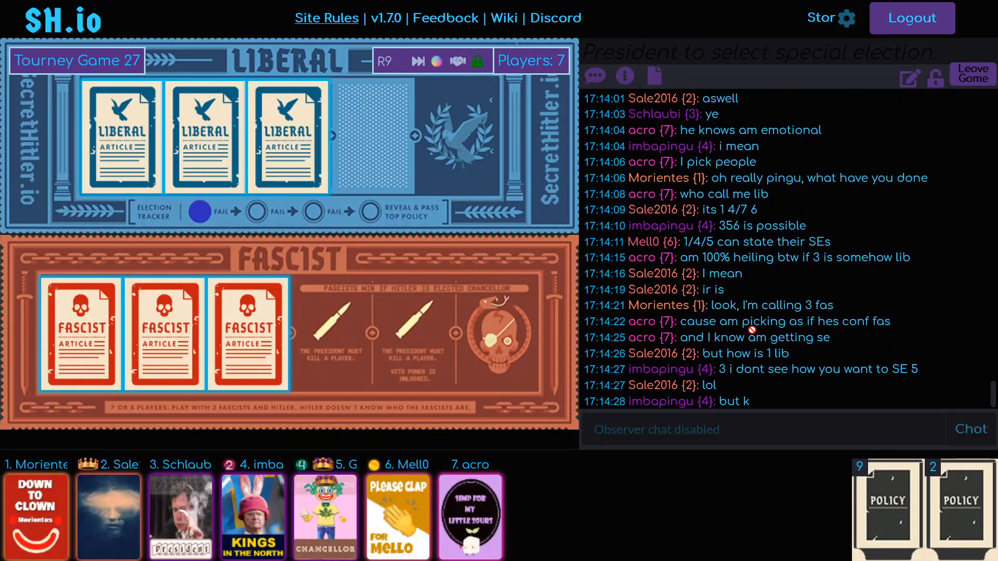
{"action": "scroll", "scroll_direction": "down", "scroll_amount": 3}
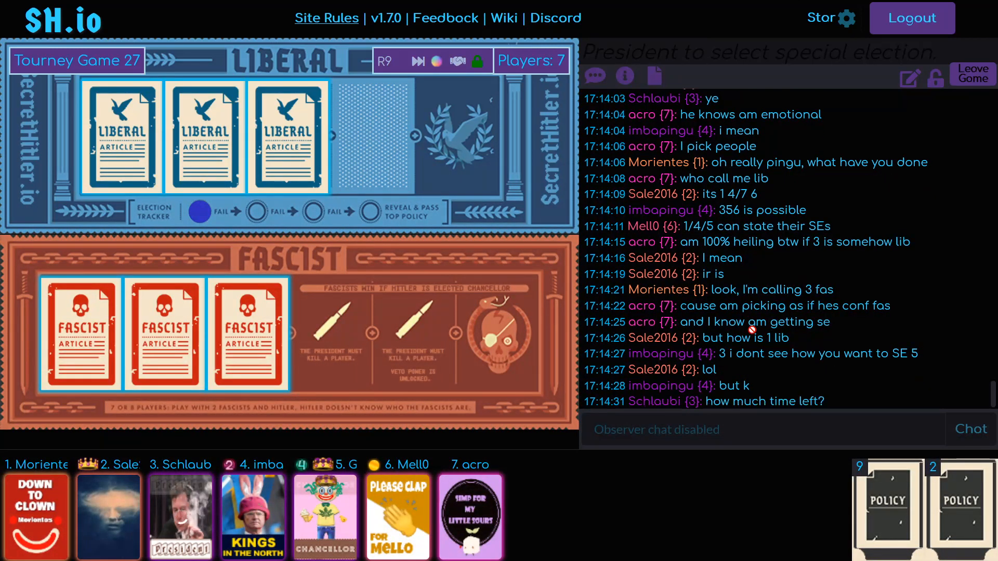
{"action": "scroll", "scroll_direction": "down", "scroll_amount": 3}
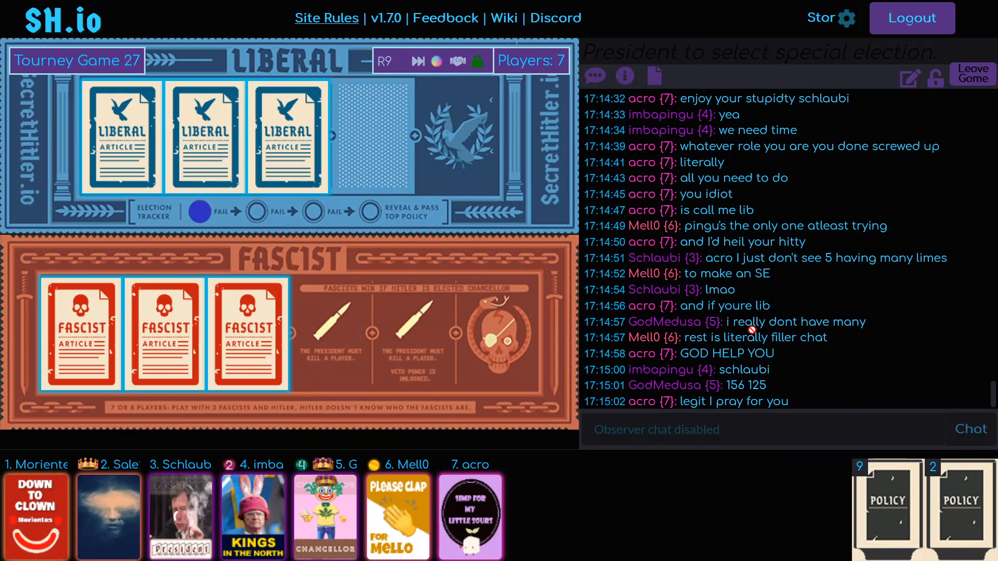
{"action": "scroll", "scroll_direction": "down", "scroll_amount": 3}
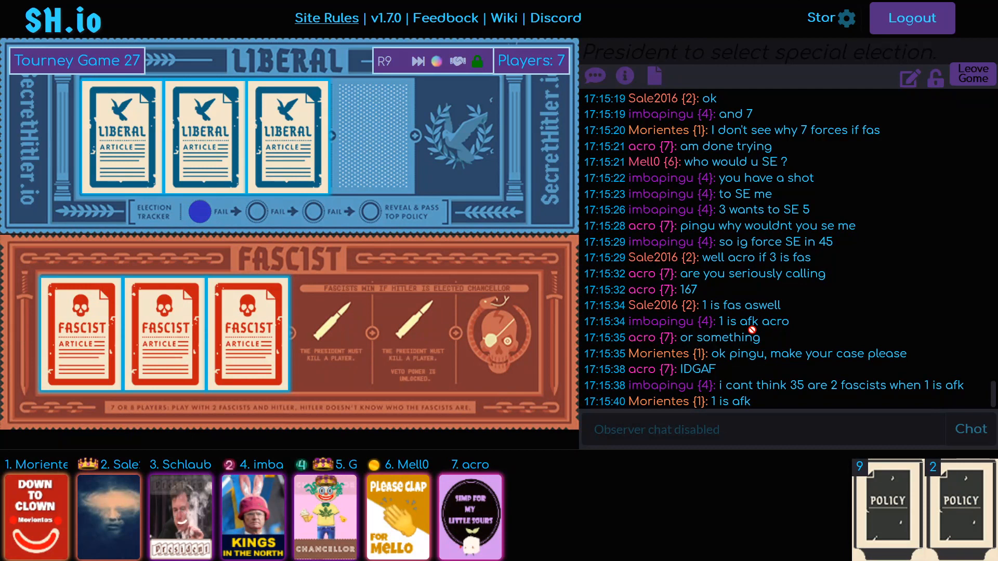
{"action": "scroll", "scroll_direction": "down", "scroll_amount": 3}
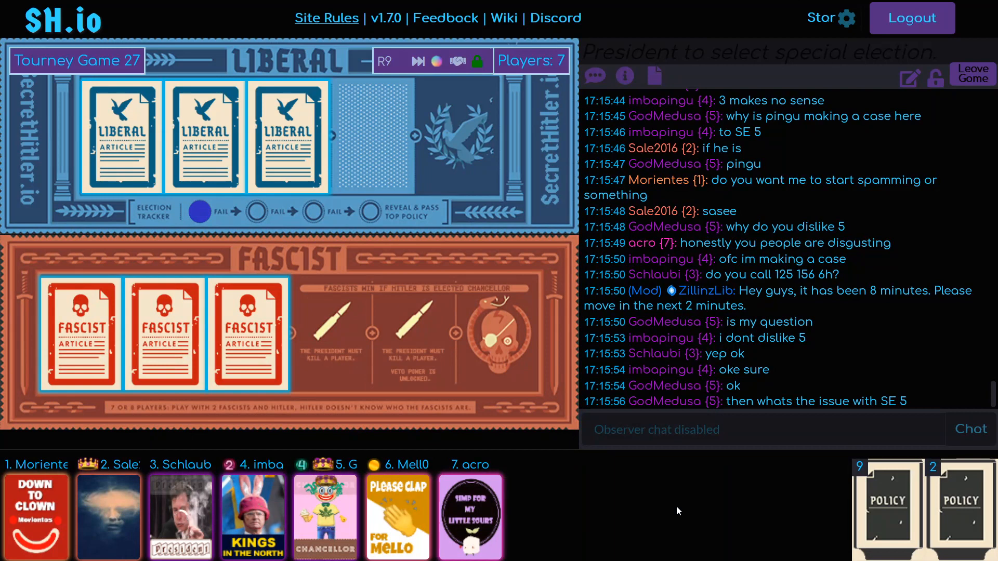
{"action": "scroll", "scroll_direction": "down", "scroll_amount": 3}
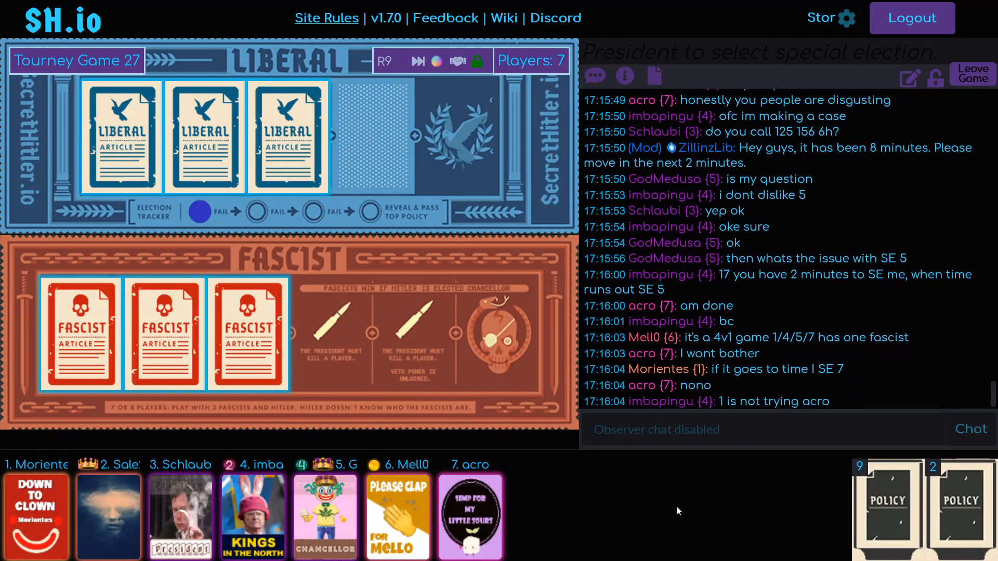
{"action": "scroll", "scroll_direction": "down", "scroll_amount": 3}
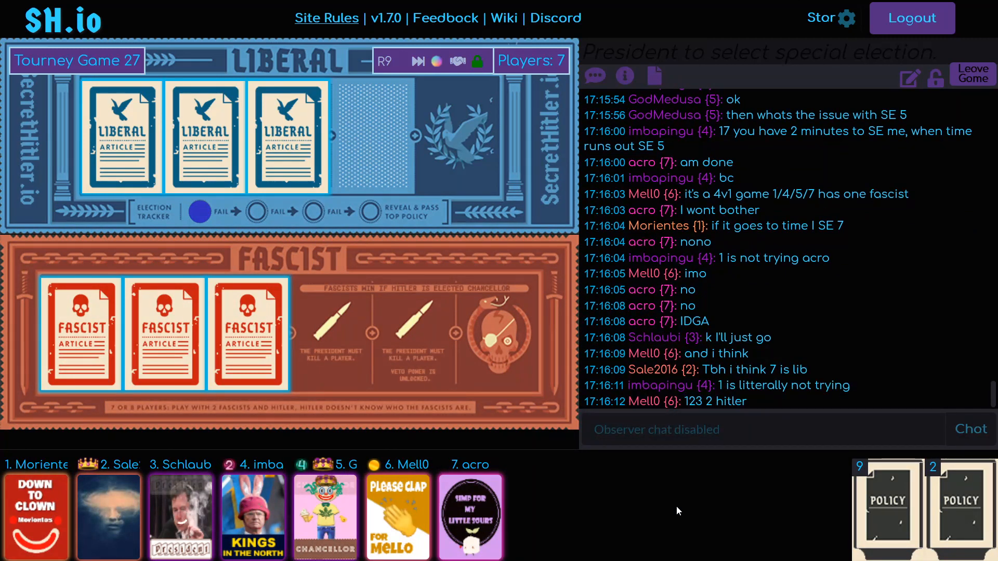
- Scroll down the chat log to follow new messages into Election #11
{"action": "scroll", "scroll_direction": "down", "scroll_amount": 3}
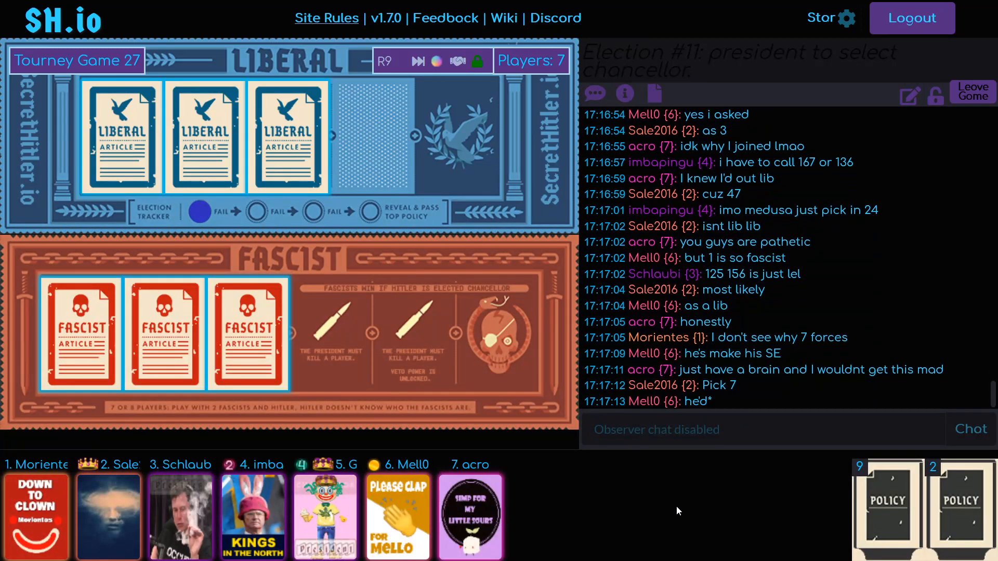
{"action": "scroll", "scroll_direction": "down", "scroll_amount": 3}
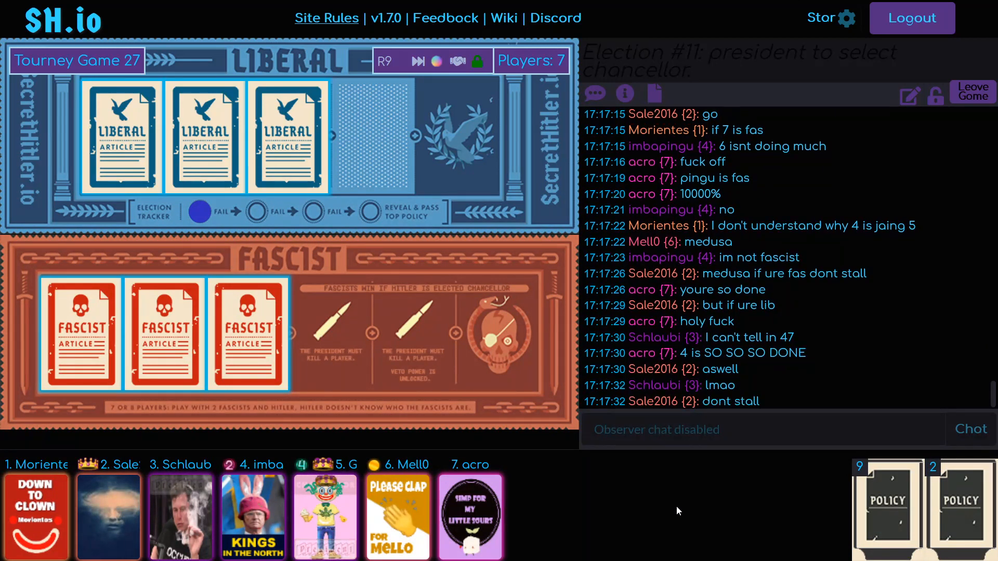
{"action": "scroll", "scroll_direction": "down", "scroll_amount": 3}
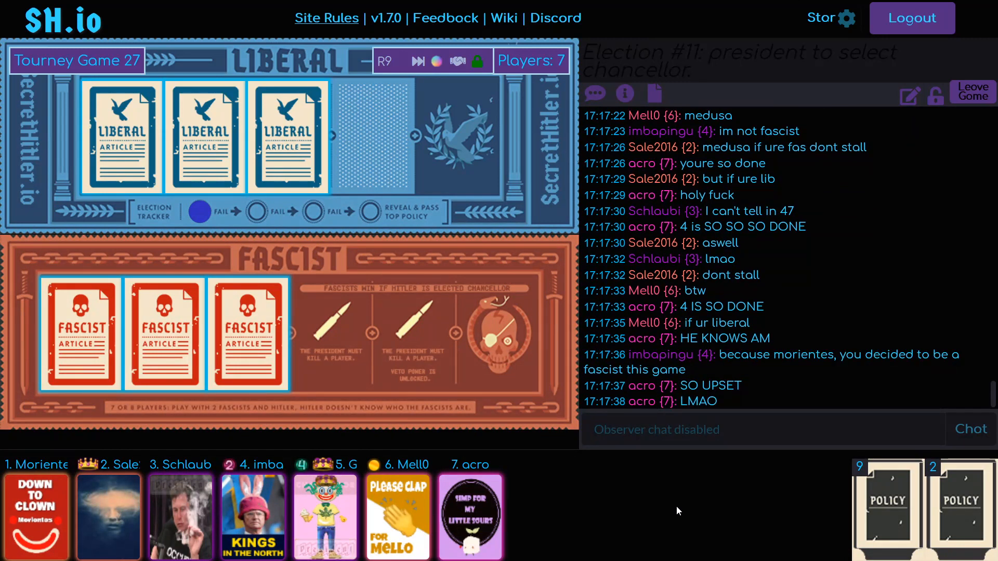
{"action": "scroll", "scroll_direction": "down", "scroll_amount": 3}
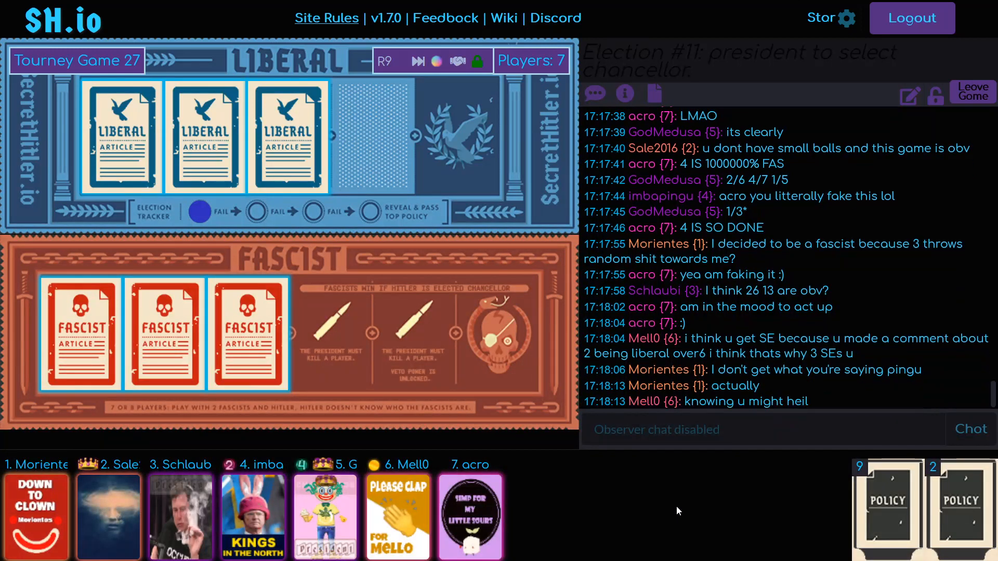
{"action": "scroll", "scroll_direction": "down", "scroll_amount": 3}
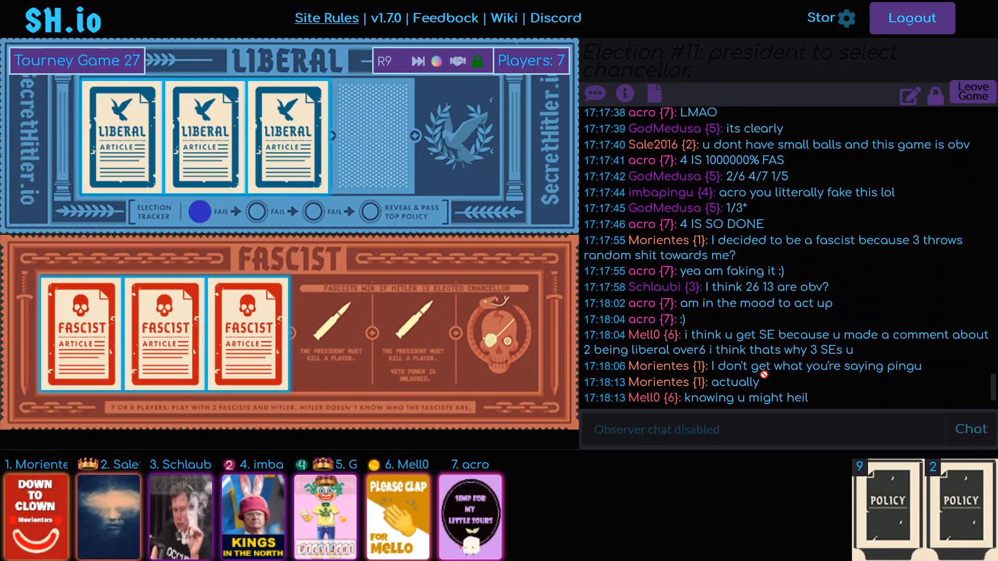
{"action": "scroll", "scroll_direction": "down", "scroll_amount": 3}
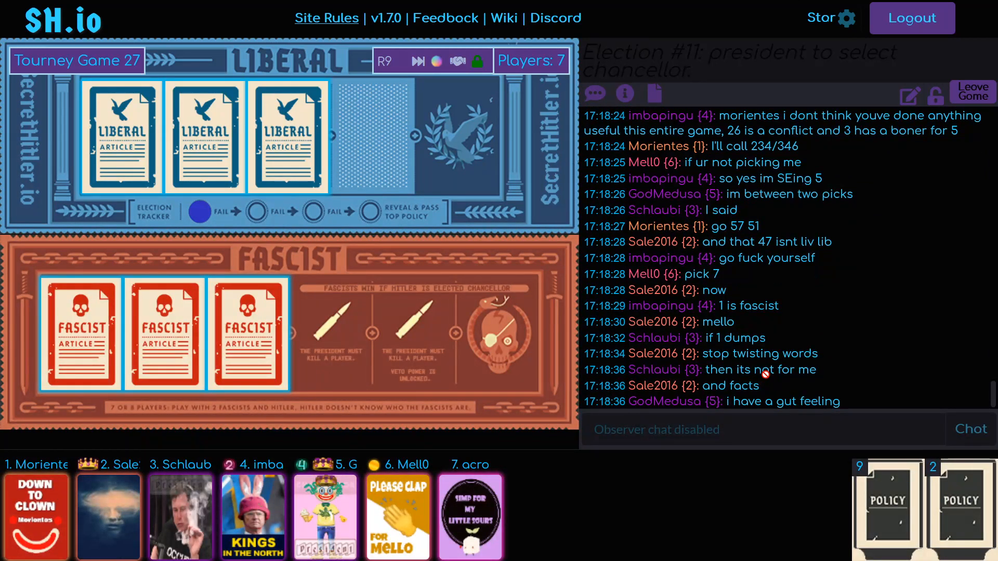
{"action": "scroll", "scroll_direction": "down", "scroll_amount": 3}
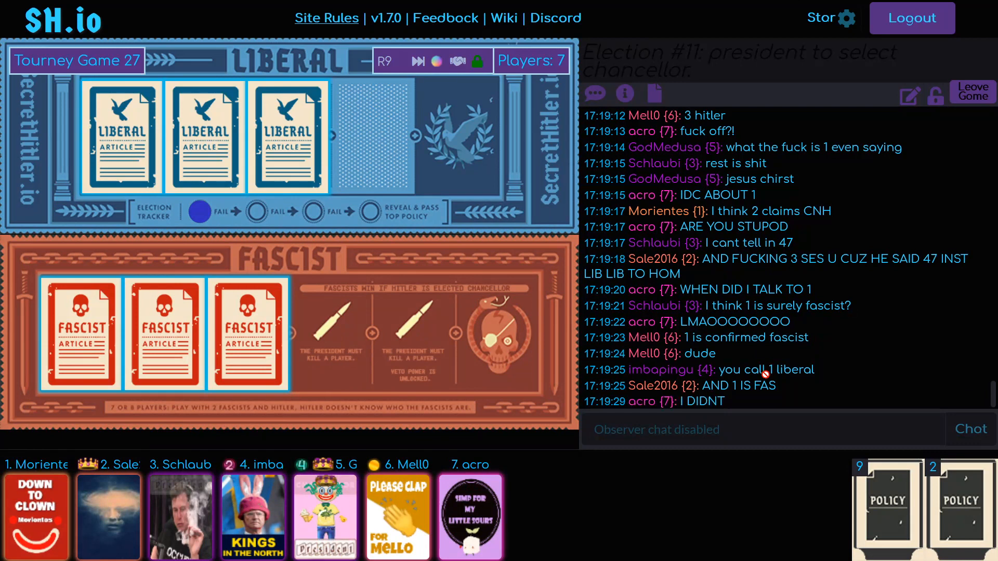
{"action": "scroll", "scroll_direction": "down", "scroll_amount": 3}
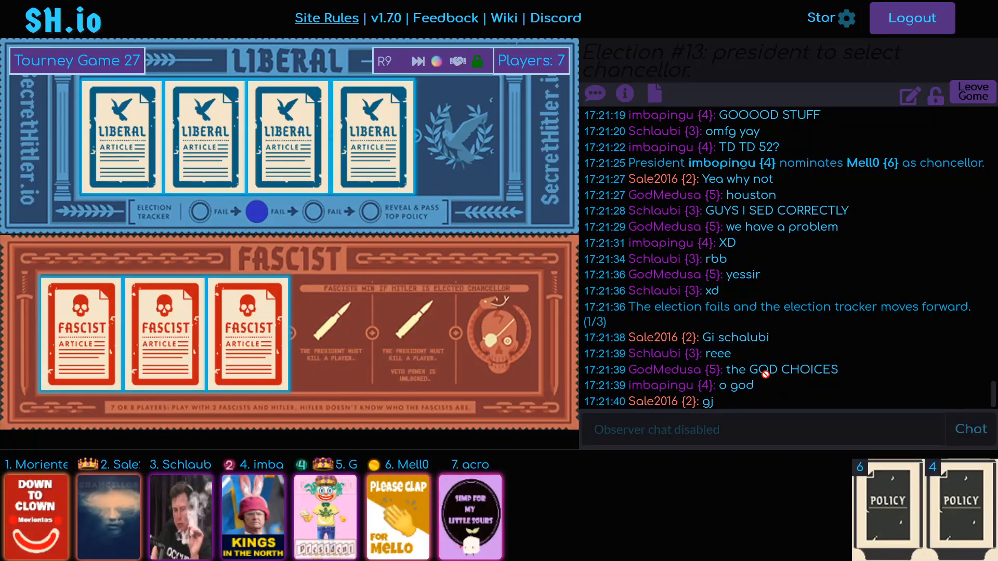
{"action": "scroll", "scroll_direction": "down", "scroll_amount": 3}
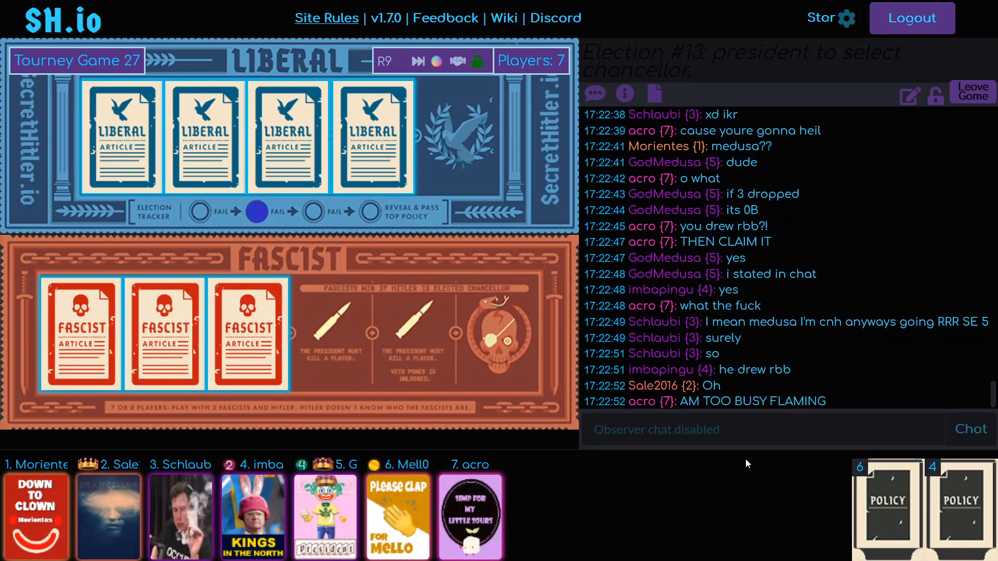
{"action": "mouse_move", "coordinate": [741, 497]}
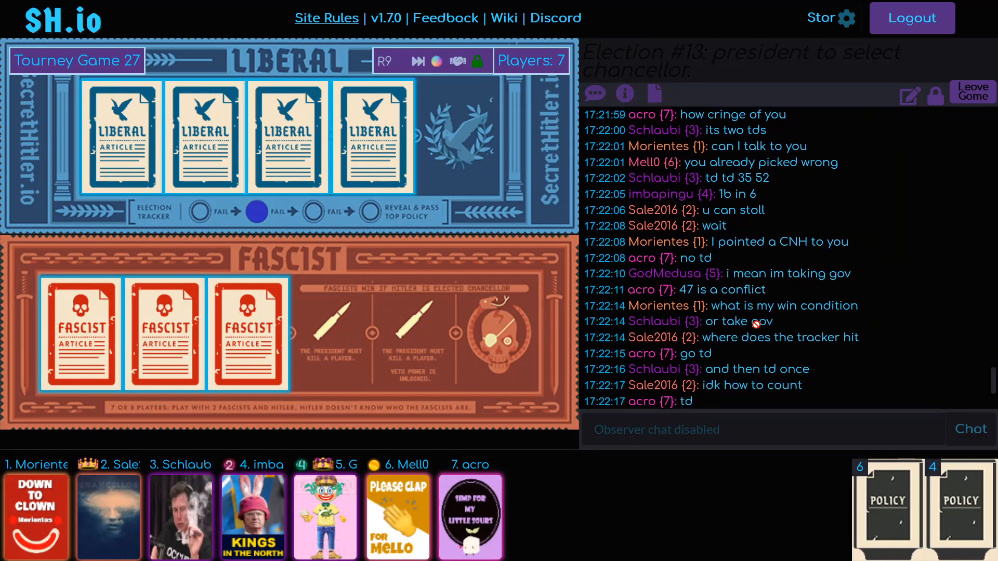
{"action": "scroll", "scroll_direction": "down", "scroll_amount": 3}
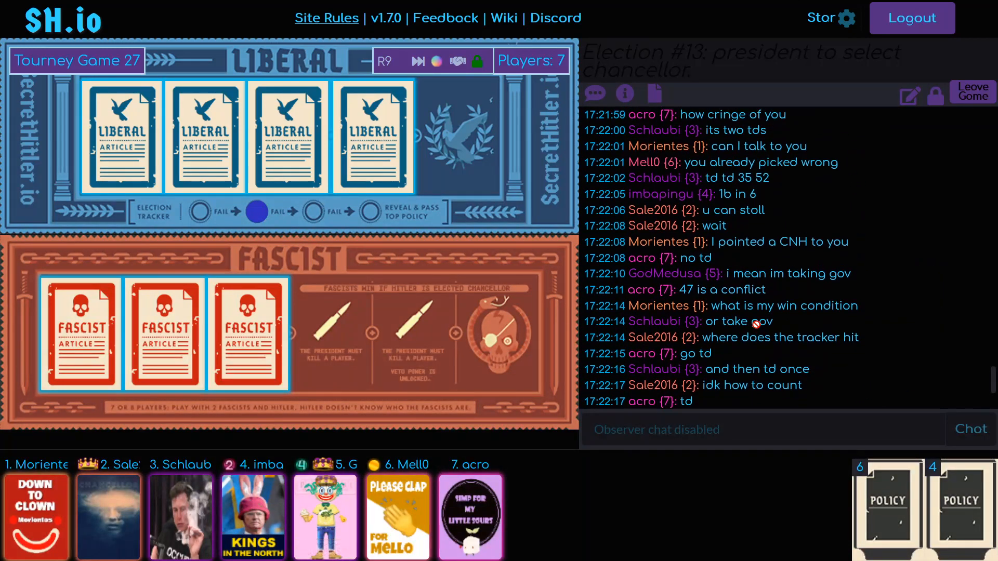
{"action": "scroll", "scroll_direction": "down", "scroll_amount": 3}
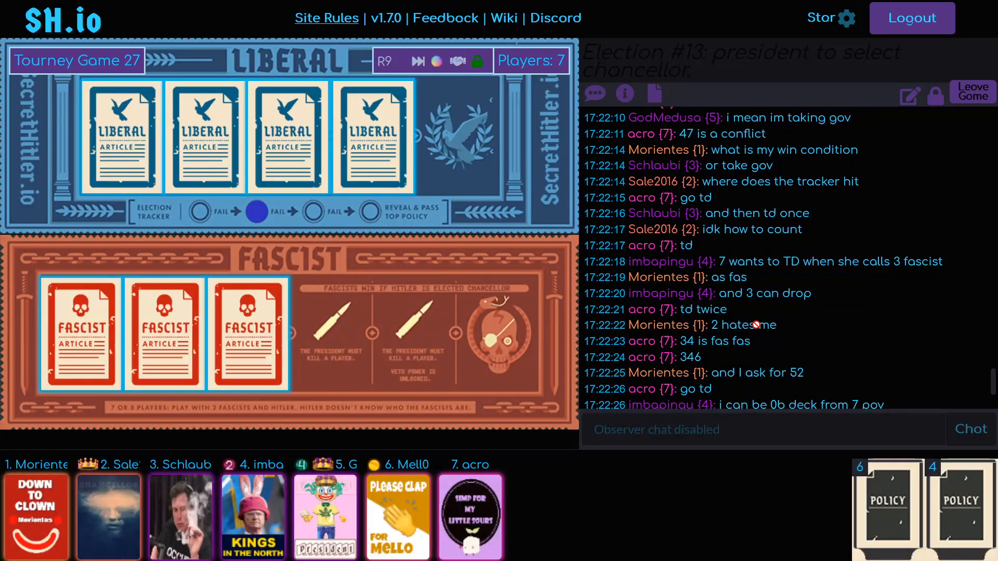
{"action": "scroll", "scroll_direction": "down", "scroll_amount": 3}
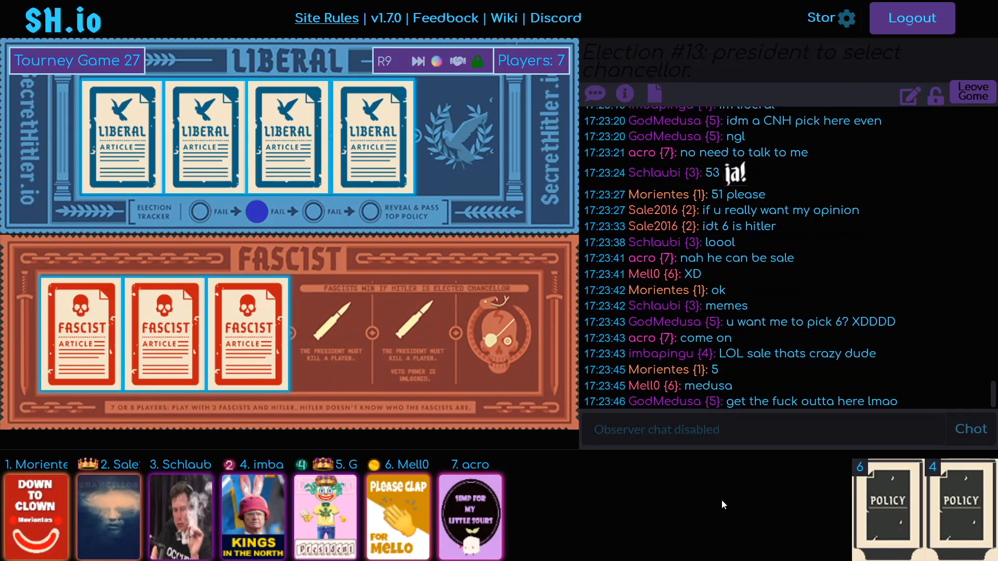
{"action": "scroll", "scroll_direction": "down", "scroll_amount": 3}
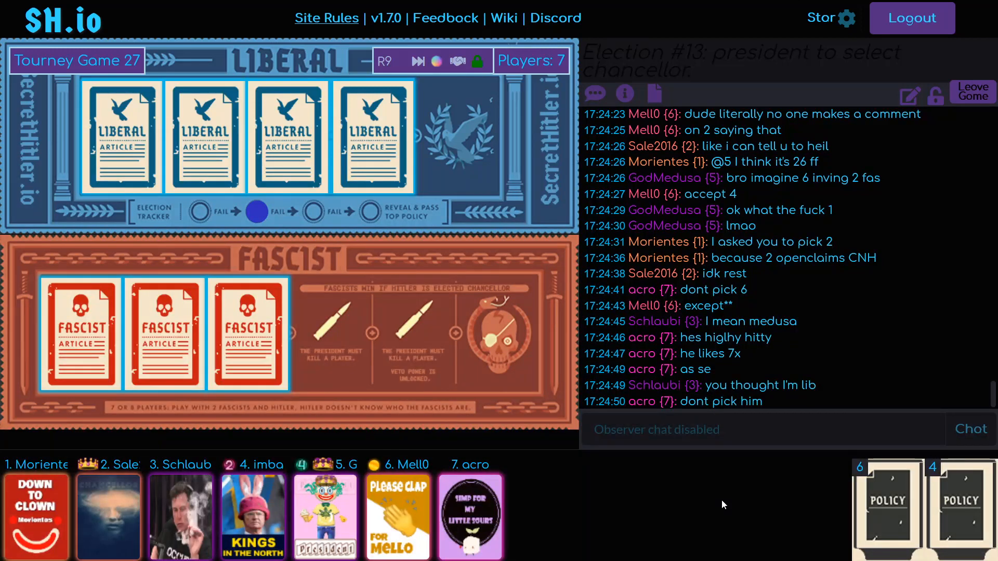
{"action": "mouse_move", "coordinate": [827, 498]}
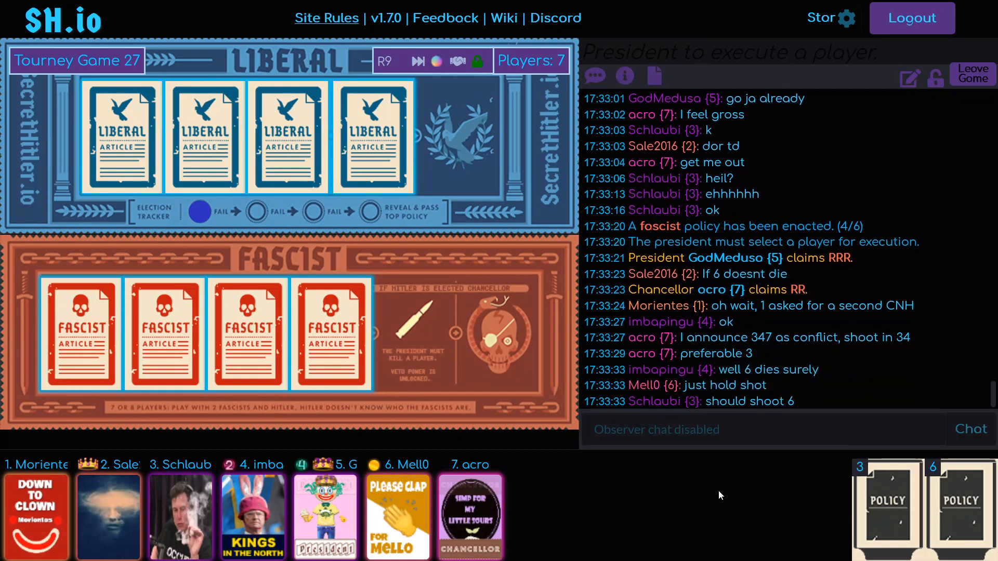
{"action": "scroll", "scroll_direction": "down", "scroll_amount": 3}
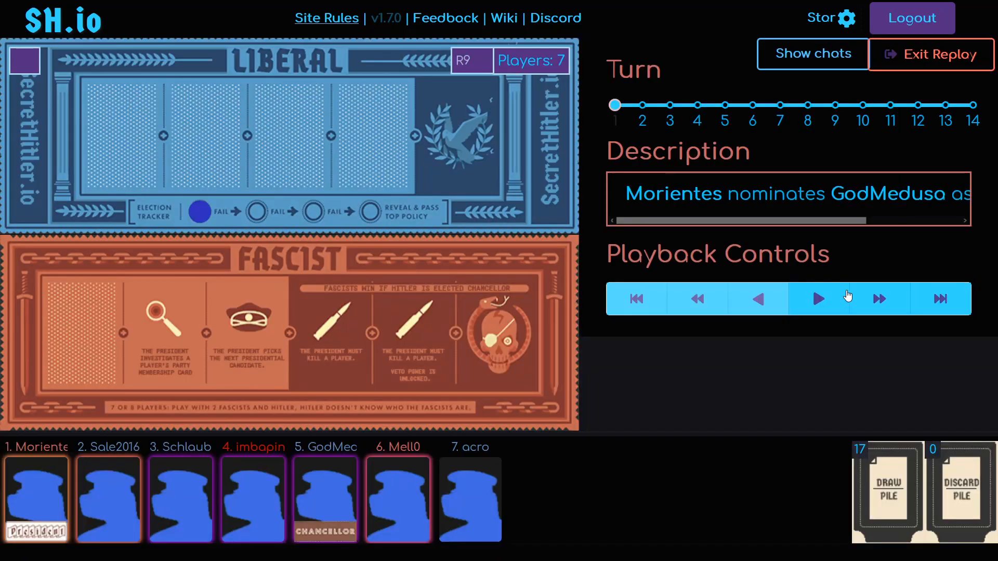
- Skip the replay forward through the early turns past the Liberal enactment, the failed vote and turn 6
{"action": "left_click", "coordinate": [818, 290]}
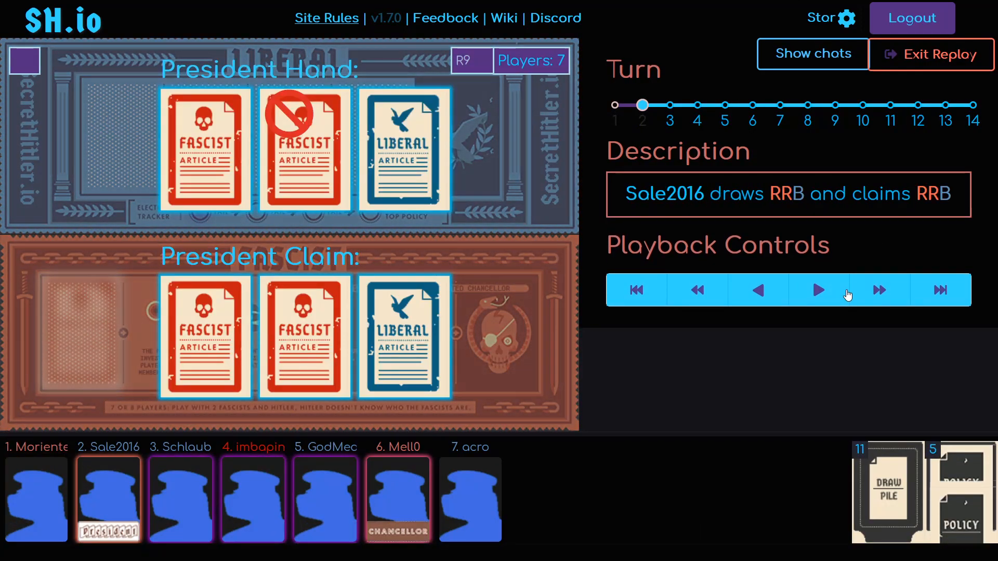
{"action": "left_click", "coordinate": [818, 290]}
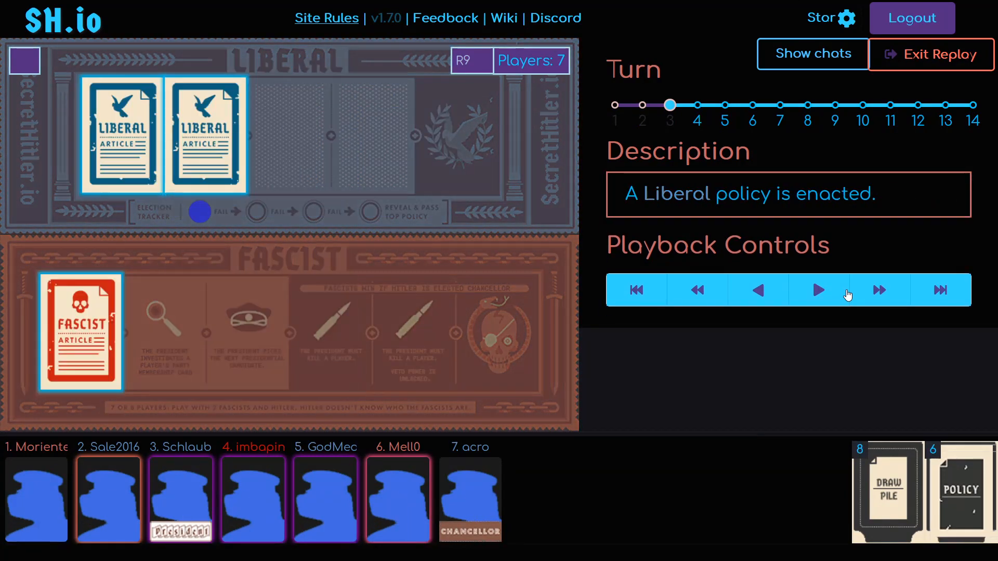
{"action": "left_click", "coordinate": [817, 290]}
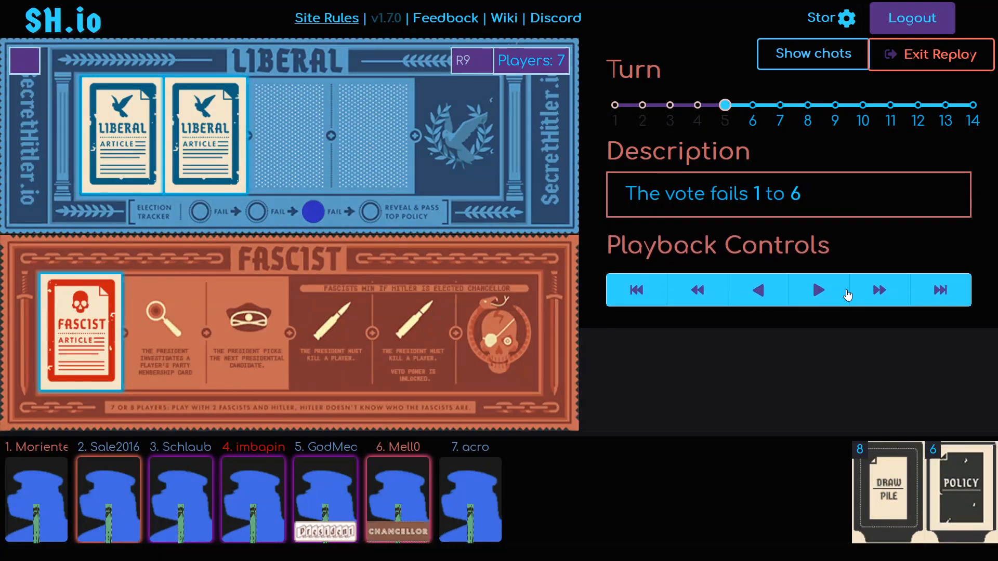
{"action": "left_click", "coordinate": [817, 290]}
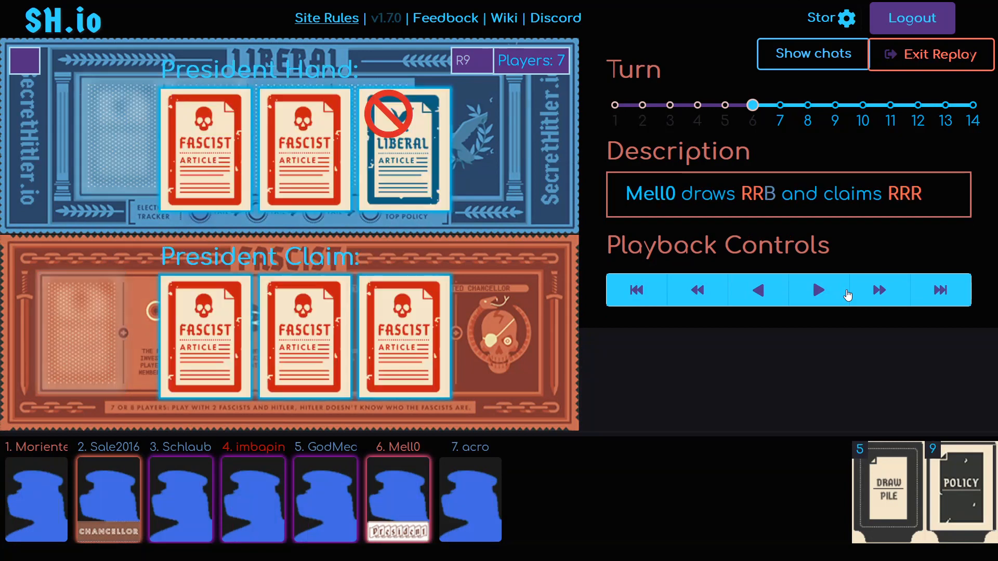
{"action": "left_click", "coordinate": [818, 289]}
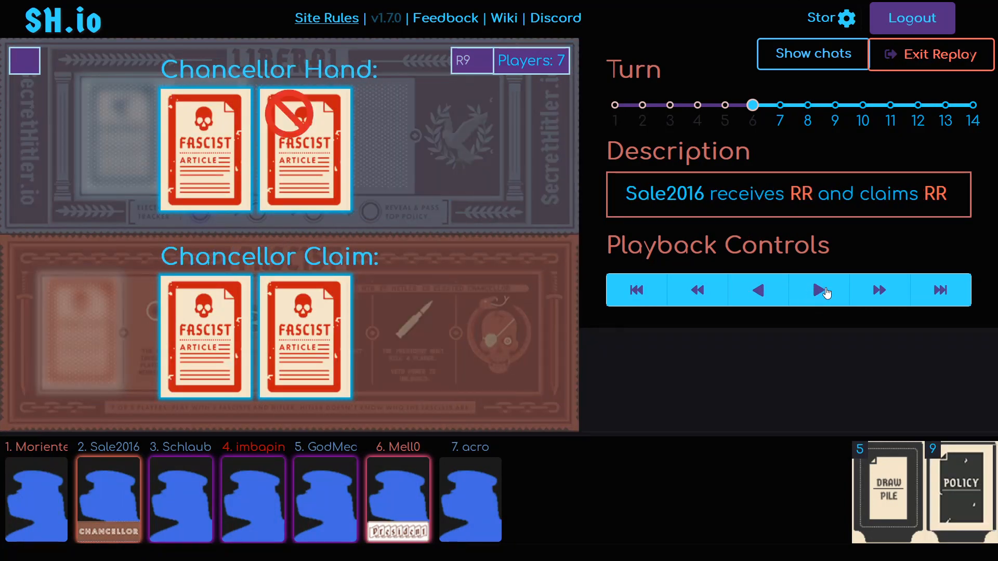
{"action": "left_click", "coordinate": [818, 290]}
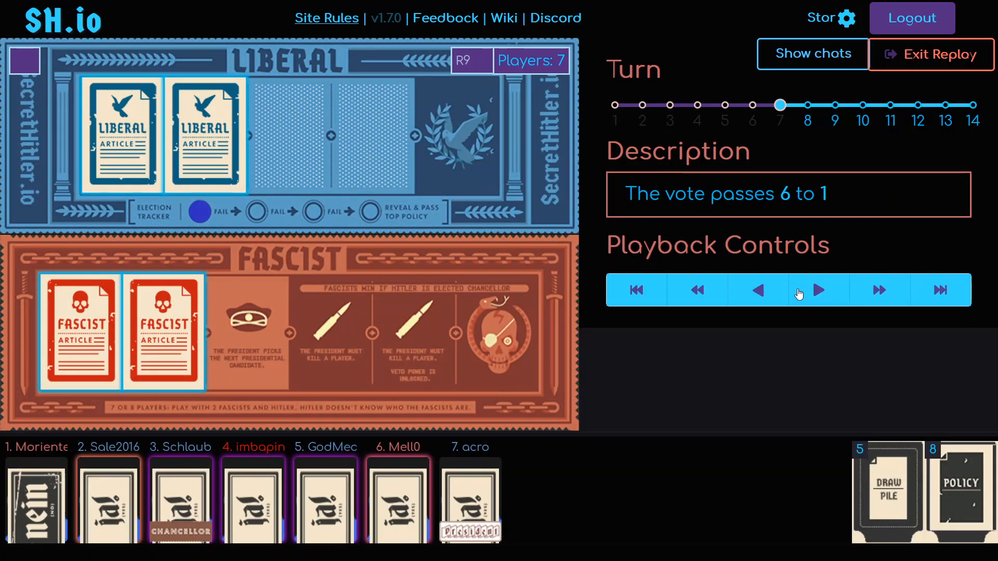
{"action": "left_click", "coordinate": [818, 289]}
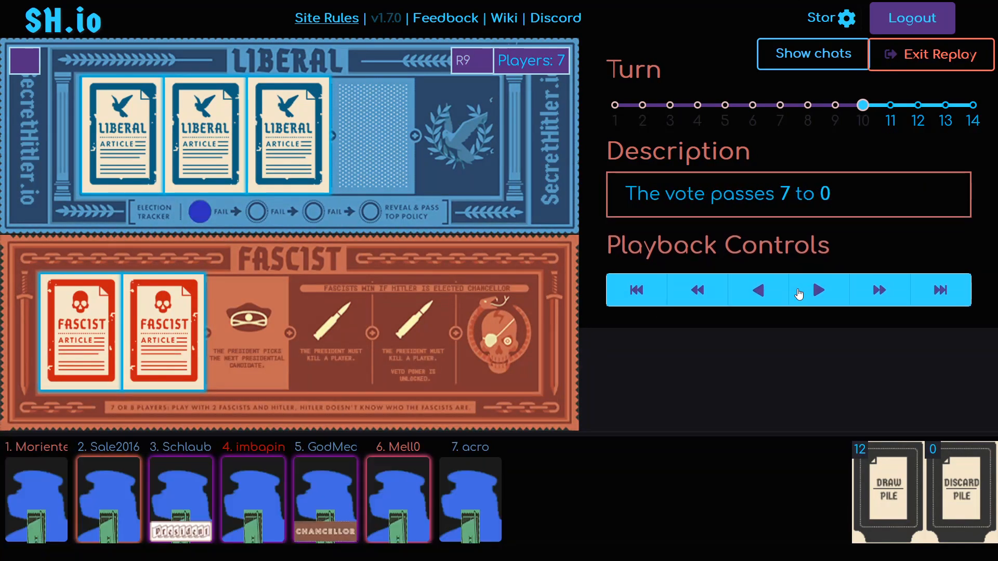
{"action": "left_click", "coordinate": [818, 290]}
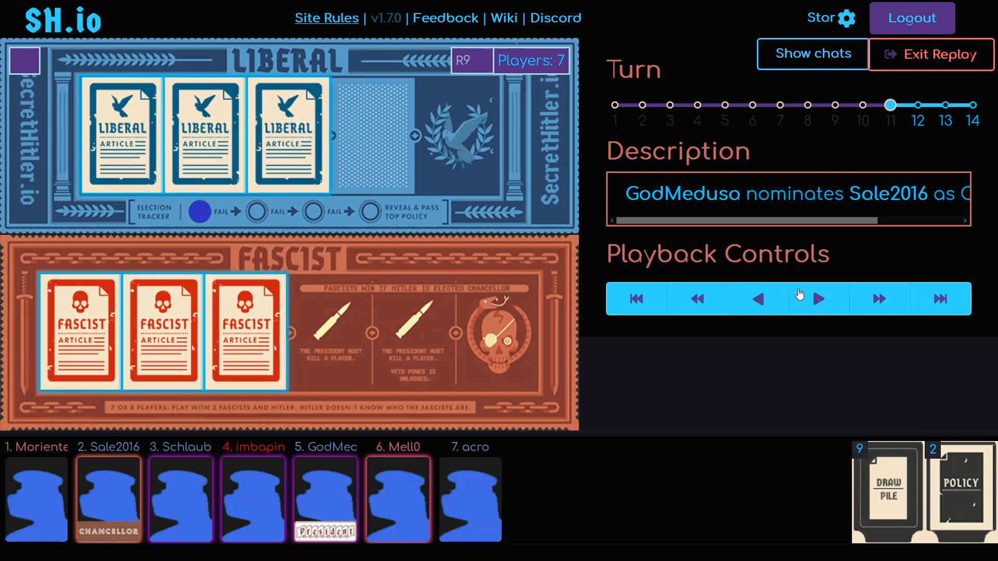
{"action": "left_click", "coordinate": [818, 298]}
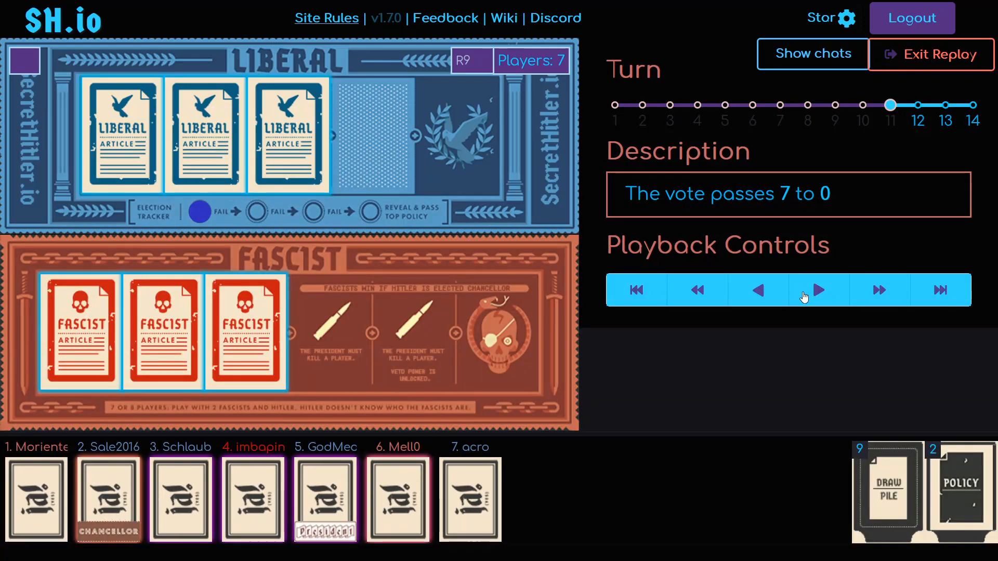
{"action": "left_click", "coordinate": [816, 290]}
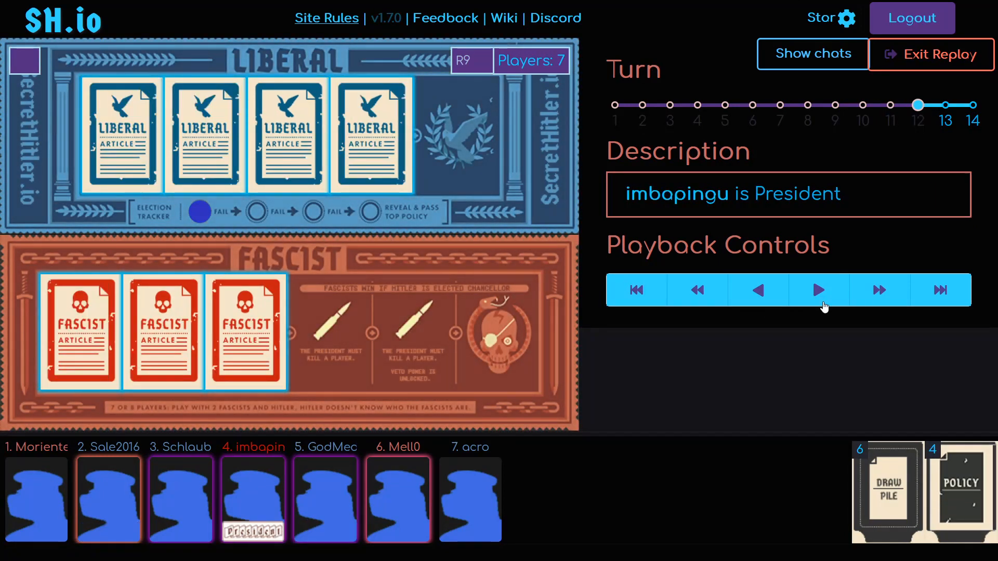
{"action": "left_click", "coordinate": [818, 290]}
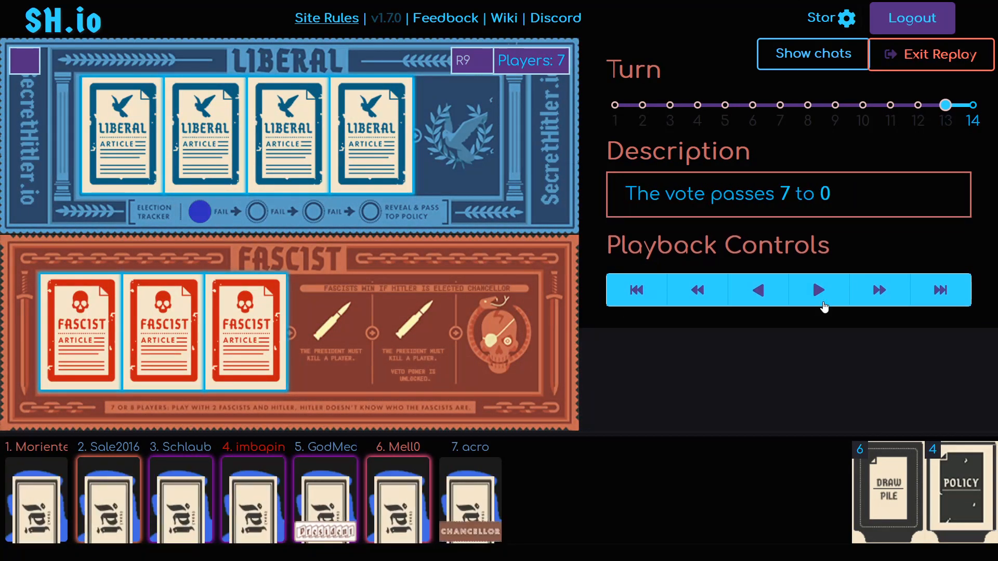
{"action": "left_click", "coordinate": [817, 290]}
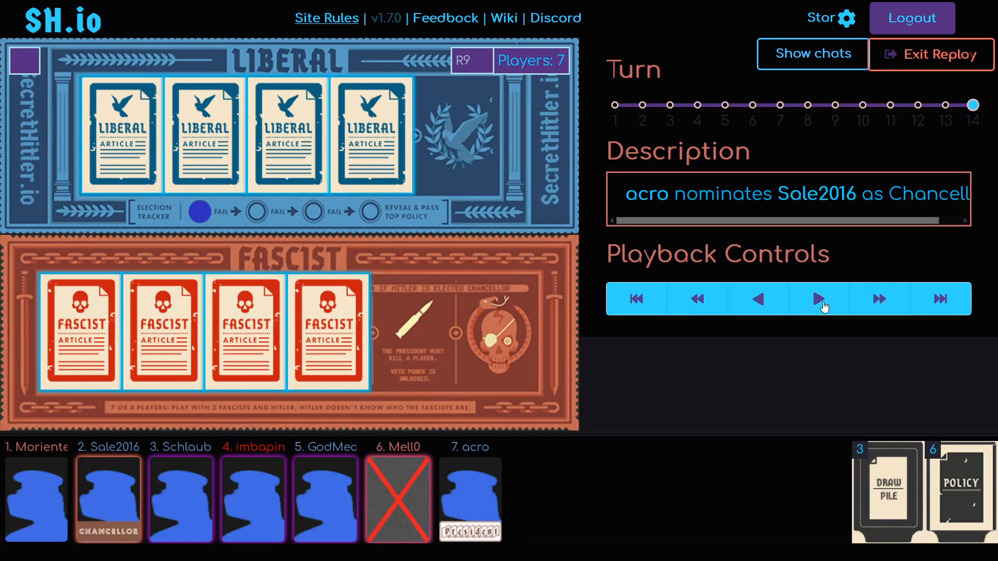
- Step the replay to its final move, the fifth Liberal policy enacted under acro and Sale2016
{"action": "left_click", "coordinate": [818, 299]}
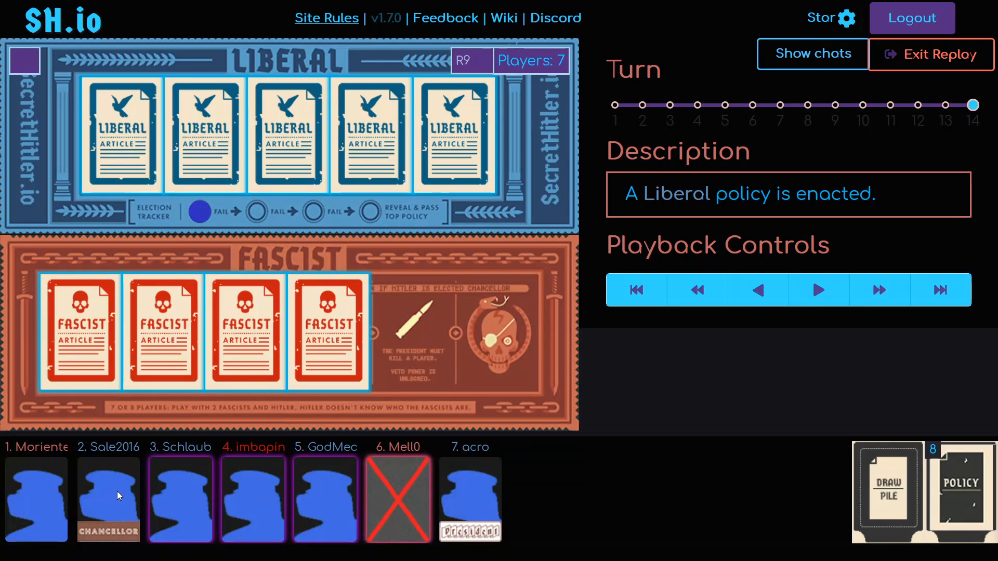
{"action": "mouse_move", "coordinate": [647, 509]}
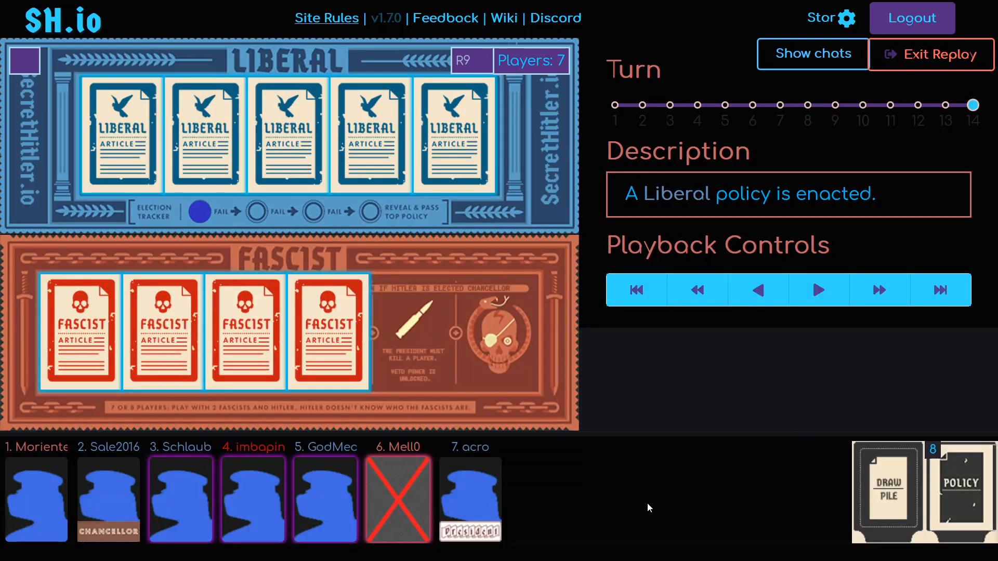